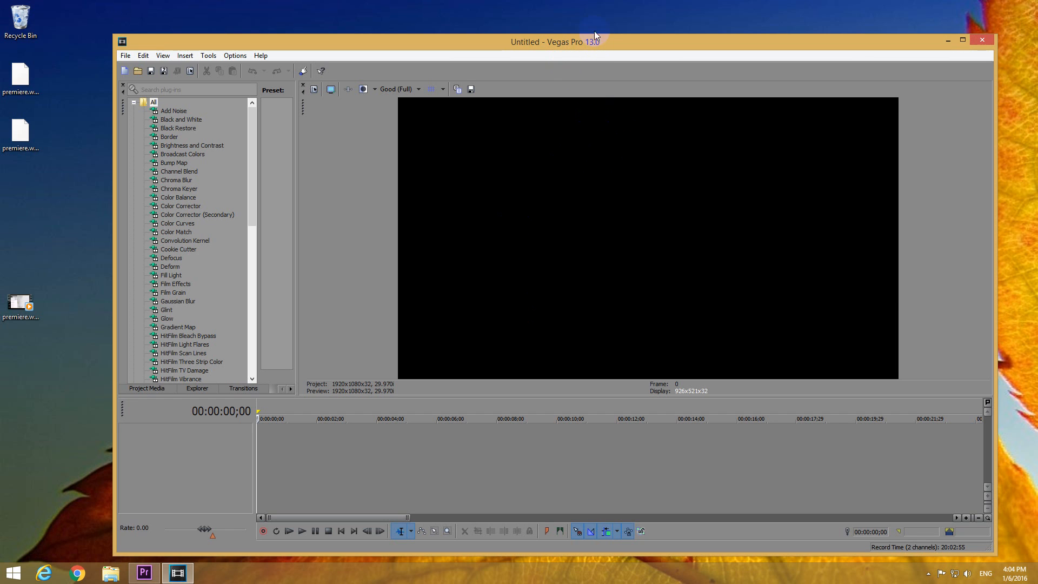
{"action": "mouse_move", "coordinate": [559, 72]}
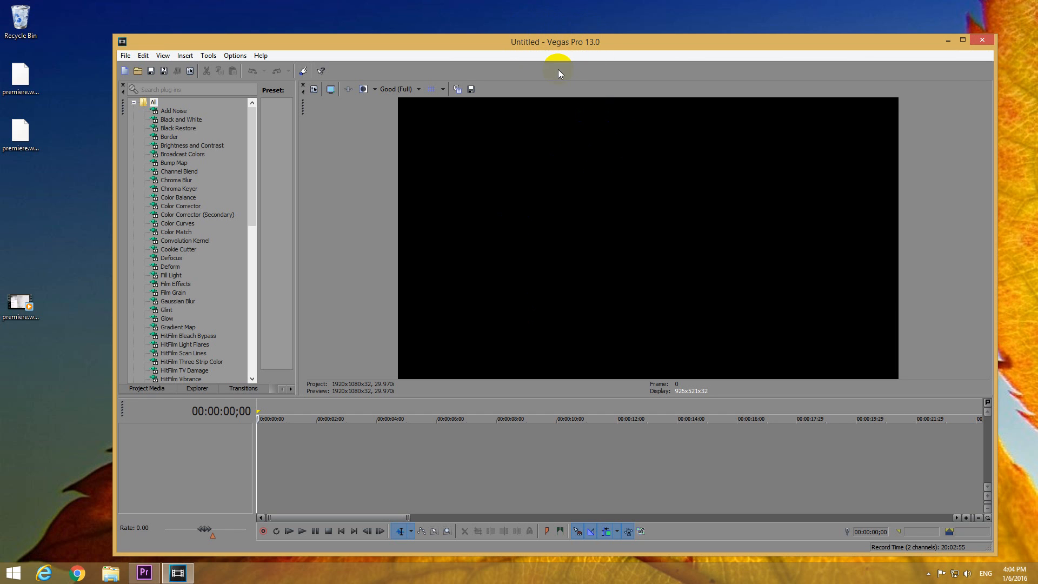
{"action": "mouse_move", "coordinate": [379, 268]}
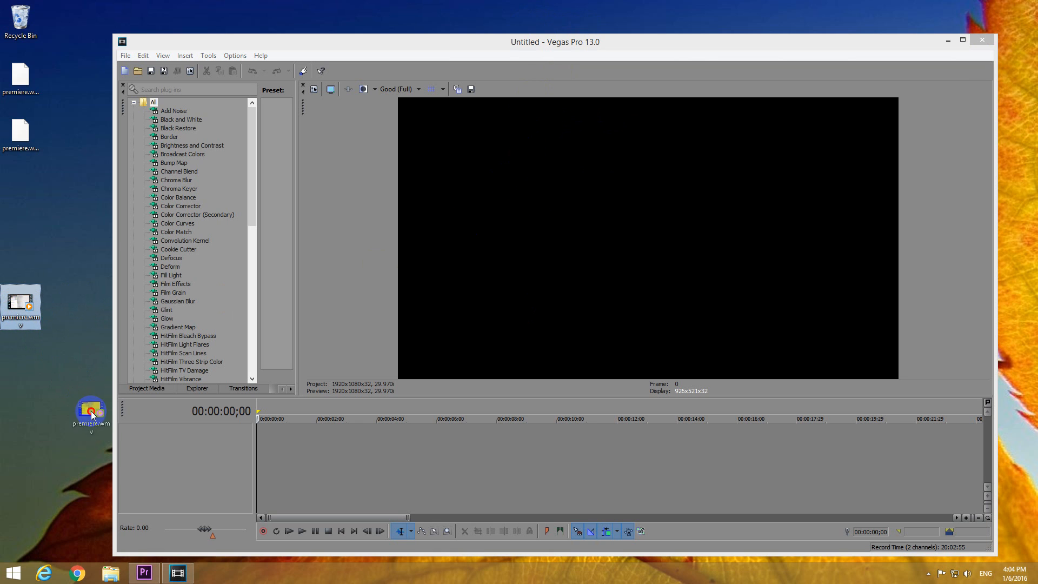
{"action": "mouse_move", "coordinate": [311, 447]}
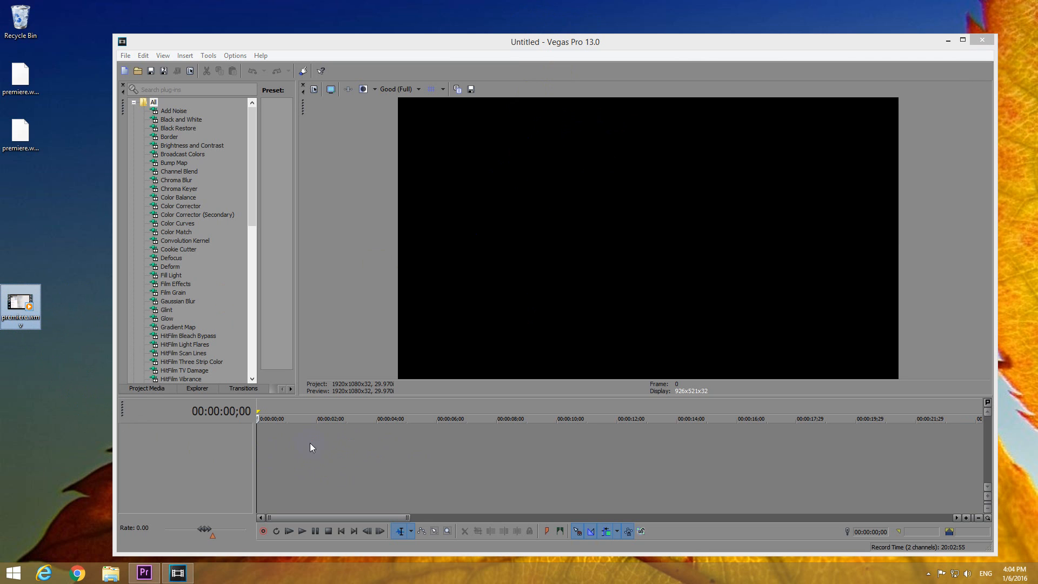
{"action": "mouse_move", "coordinate": [334, 473]}
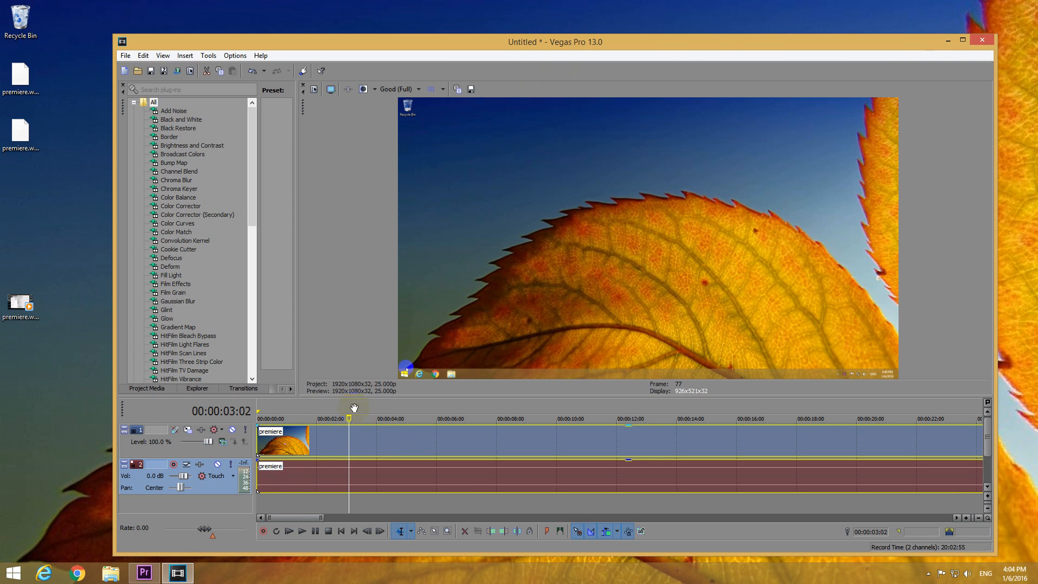
Play the newly added premiere.wmv clip briefly, then stop playback
{"action": "left_click", "coordinate": [288, 531]}
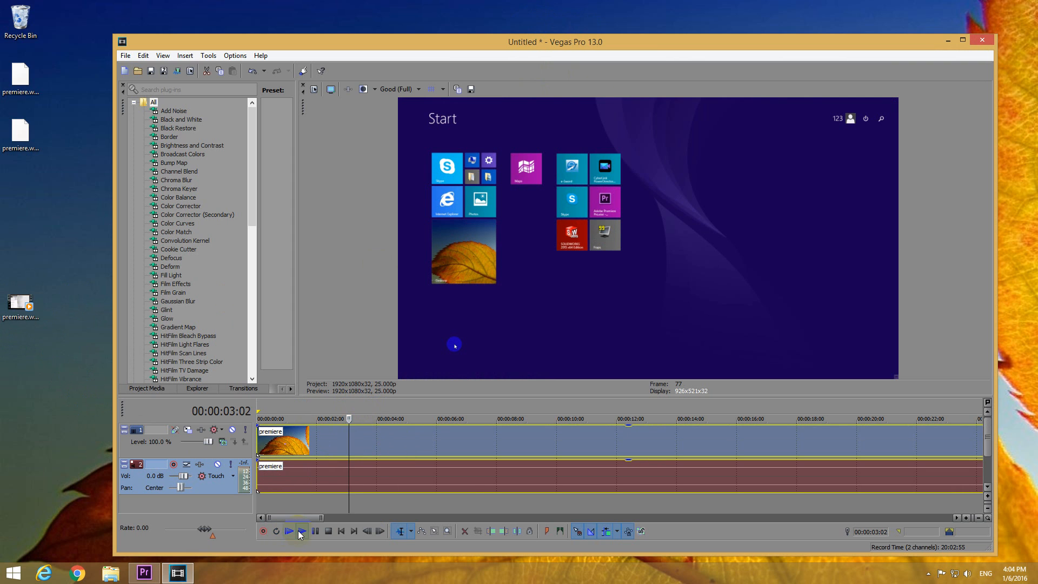
{"action": "left_click", "coordinate": [288, 530]}
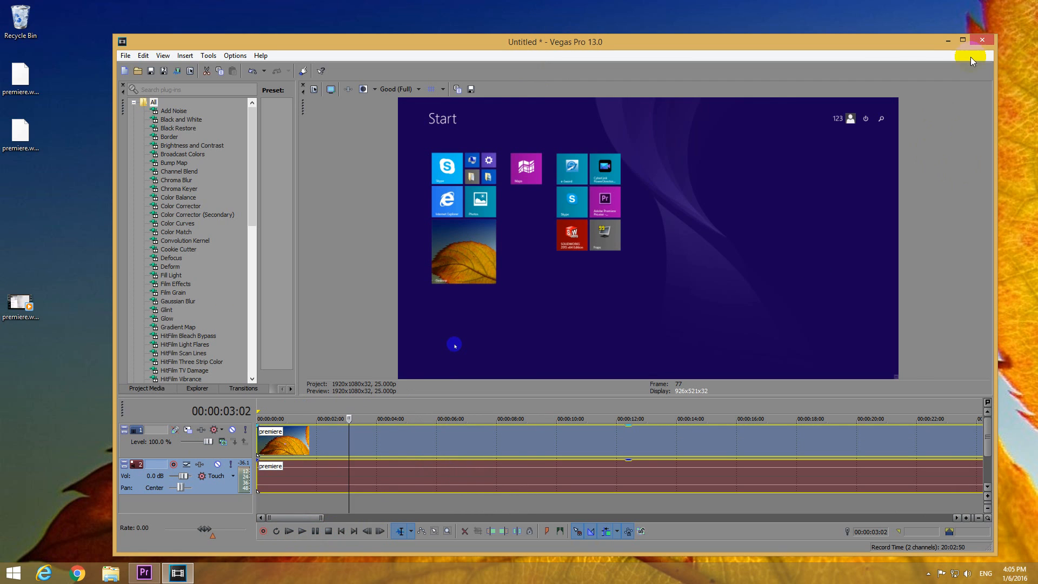
Maximize the editor and start a recording, bringing up the recorded-files folder prompt
{"action": "left_click", "coordinate": [962, 40]}
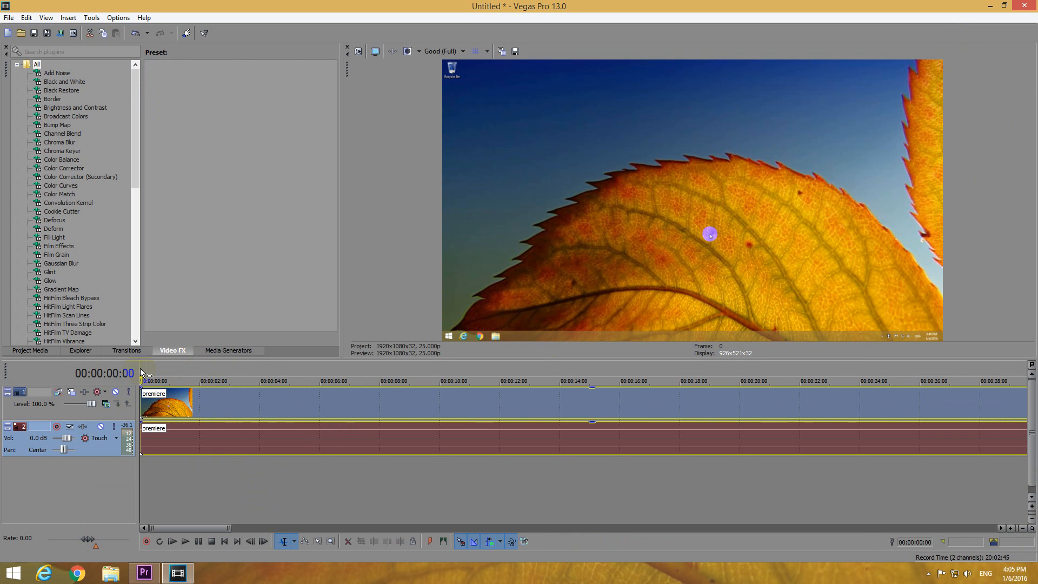
{"action": "mouse_move", "coordinate": [146, 541]}
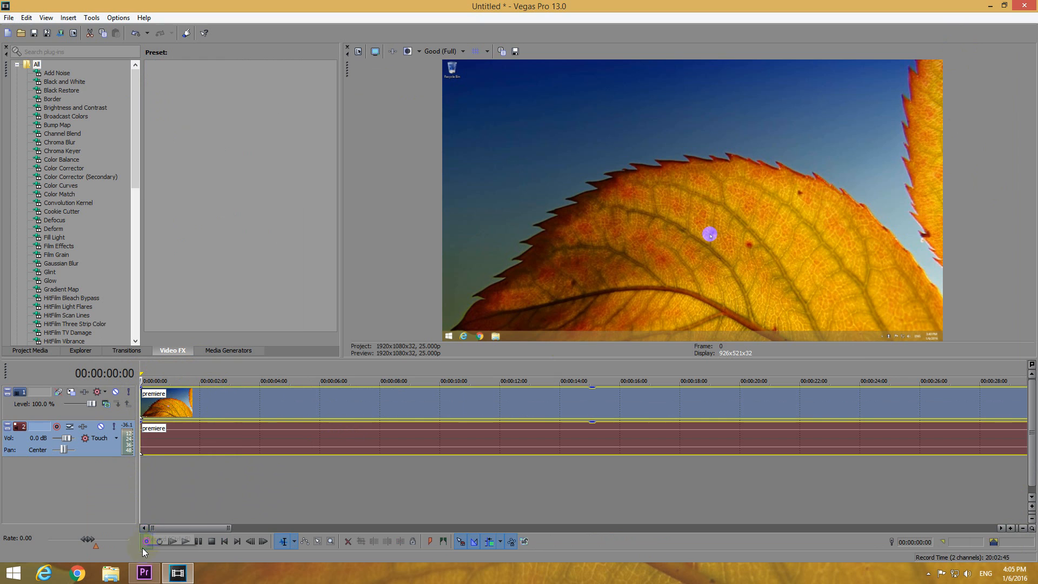
{"action": "mouse_move", "coordinate": [146, 541]}
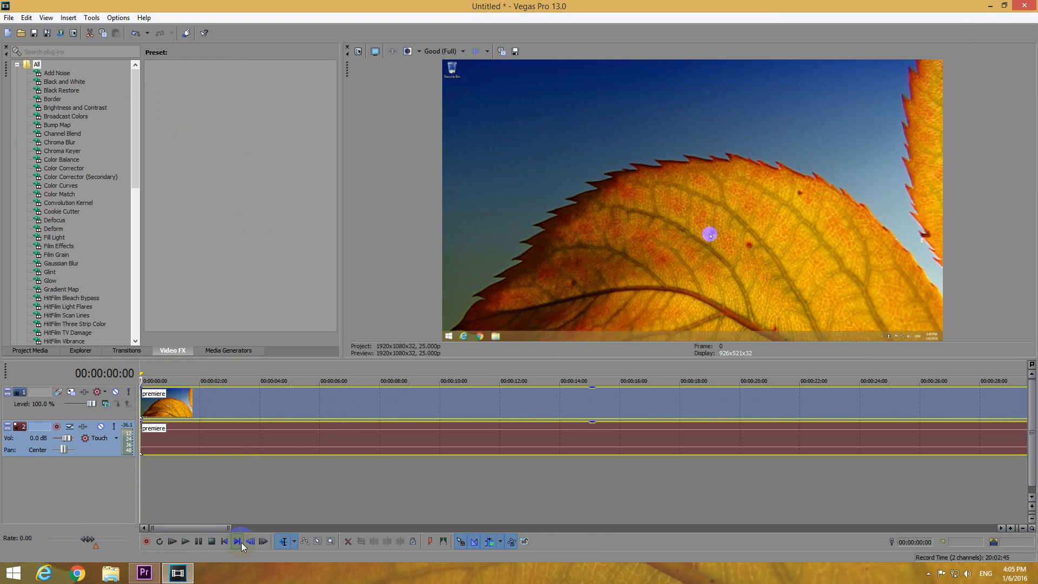
{"action": "mouse_move", "coordinate": [172, 540]}
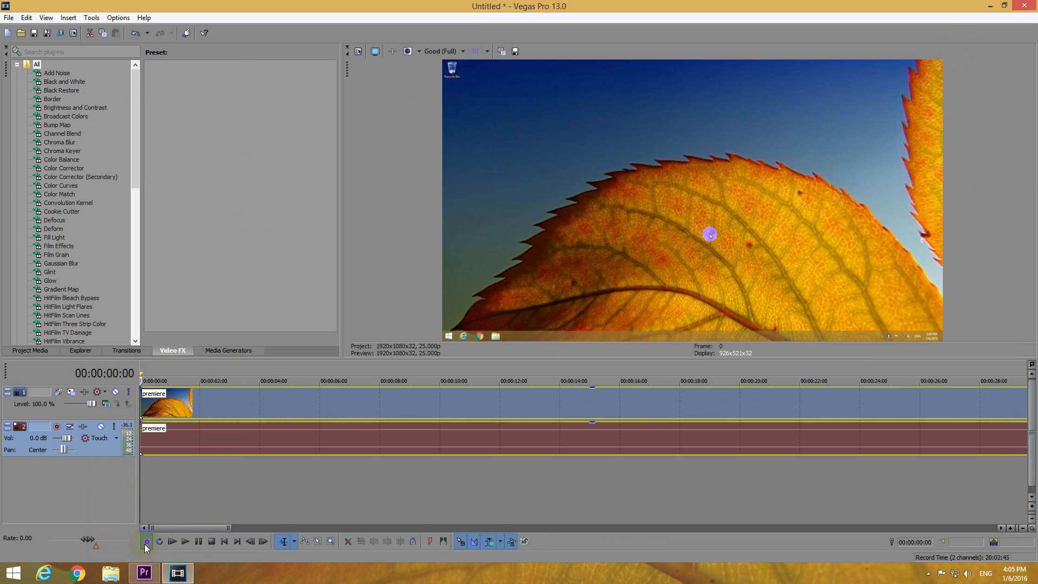
{"action": "left_click", "coordinate": [146, 542]}
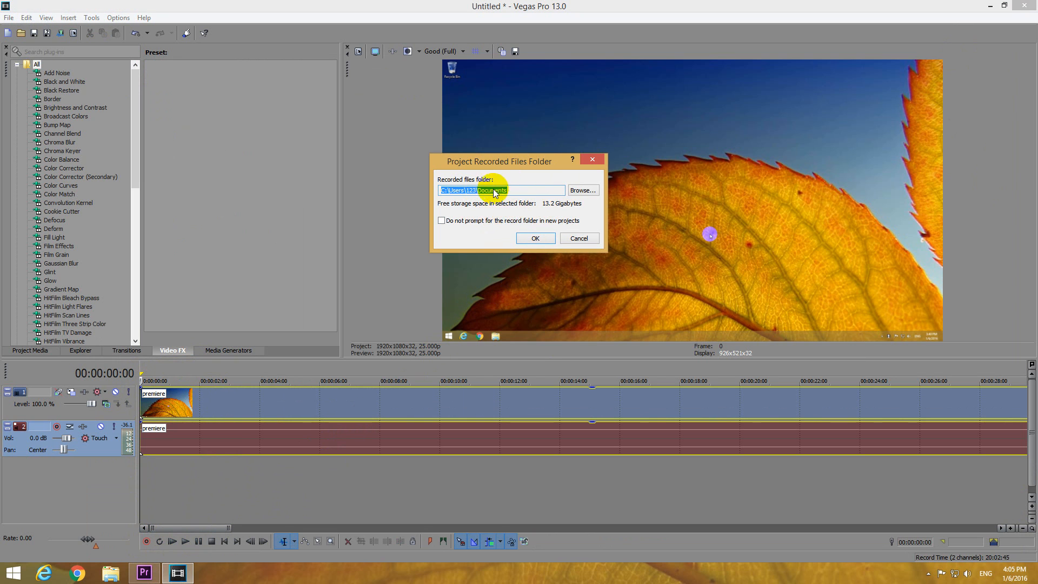
{"action": "mouse_move", "coordinate": [110, 572]}
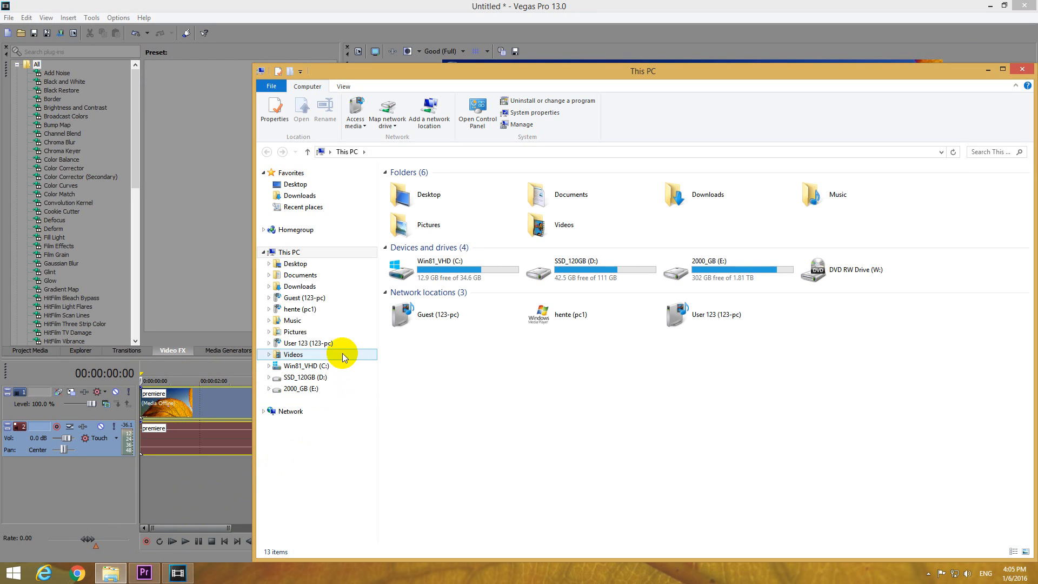
Check Documents in Explorer, disable future record-folder prompts and accept Documents as the folder
{"action": "left_click", "coordinate": [299, 274]}
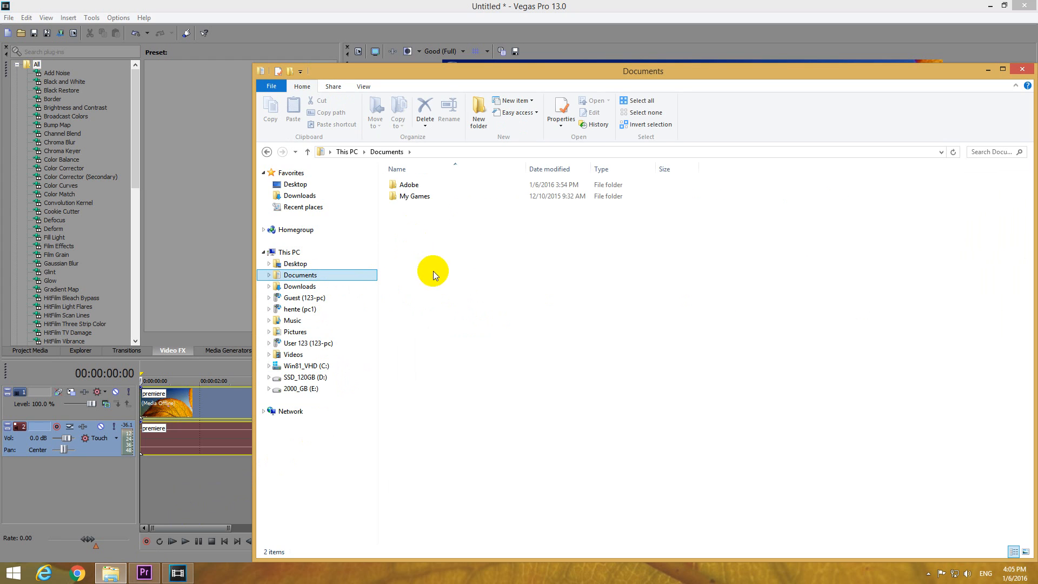
{"action": "mouse_move", "coordinate": [463, 256]}
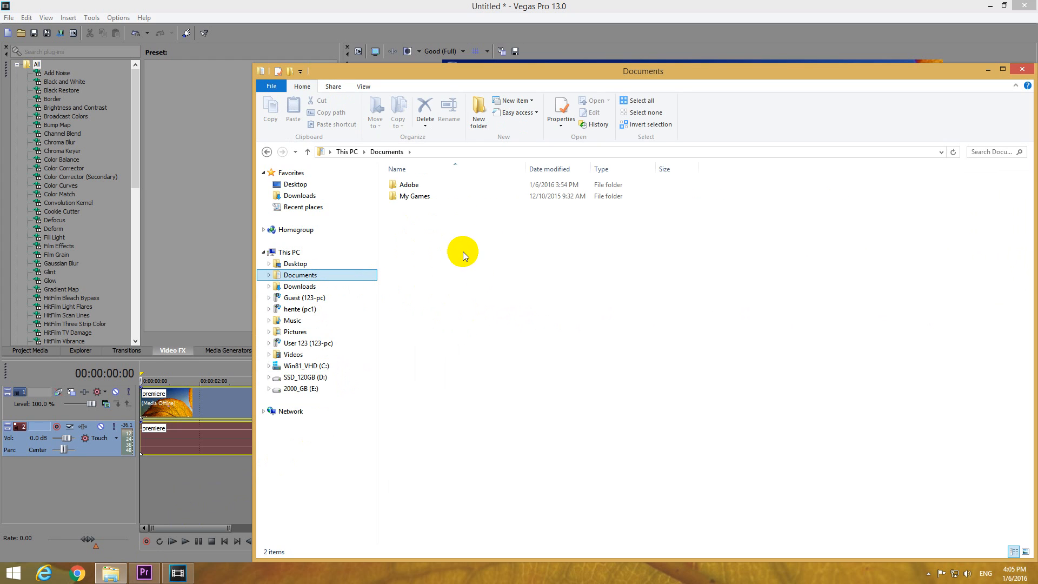
{"action": "mouse_move", "coordinate": [1022, 72]}
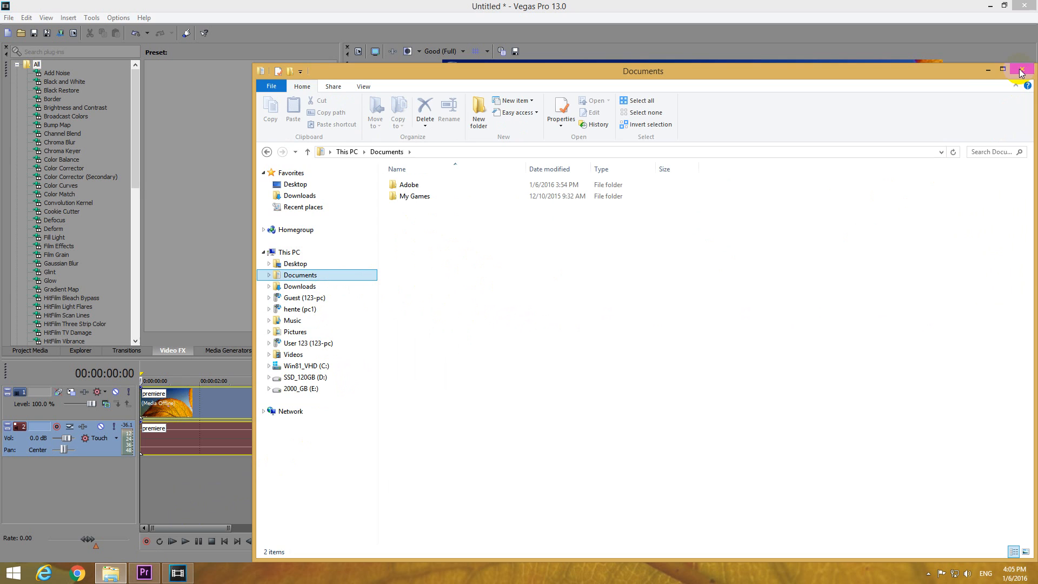
{"action": "left_click", "coordinate": [1020, 72]}
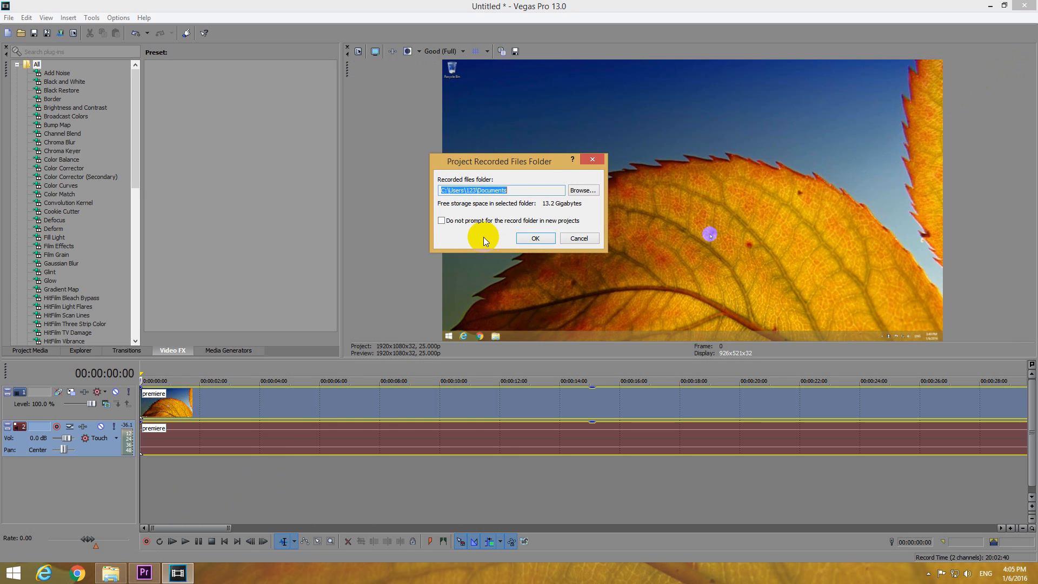
{"action": "left_click", "coordinate": [441, 221]}
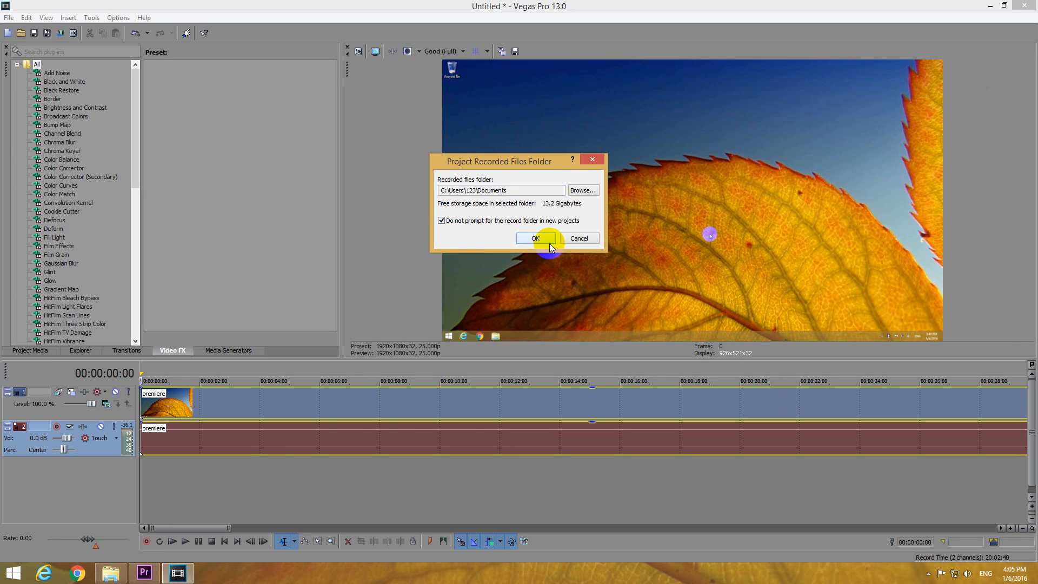
{"action": "left_click", "coordinate": [534, 238]}
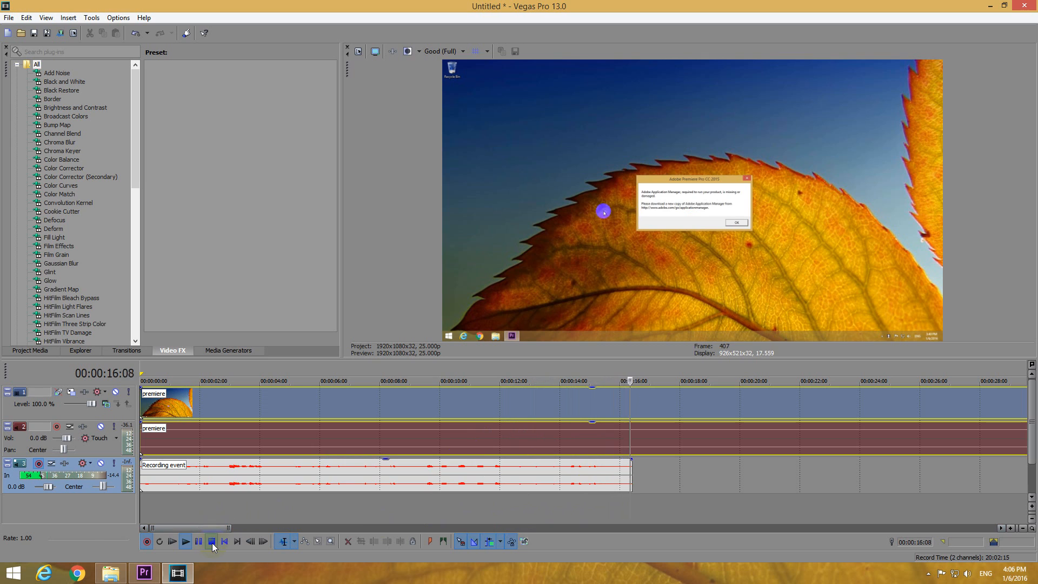
Stop recording to keep Record Take 1, then play back the project with the voiceover
{"action": "left_click", "coordinate": [211, 541]}
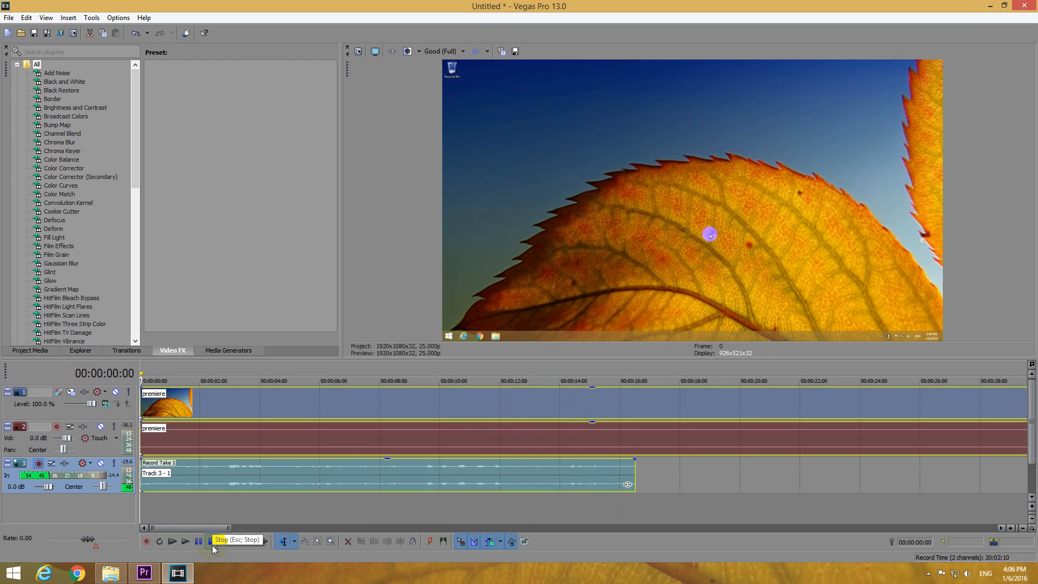
{"action": "mouse_move", "coordinate": [184, 540]}
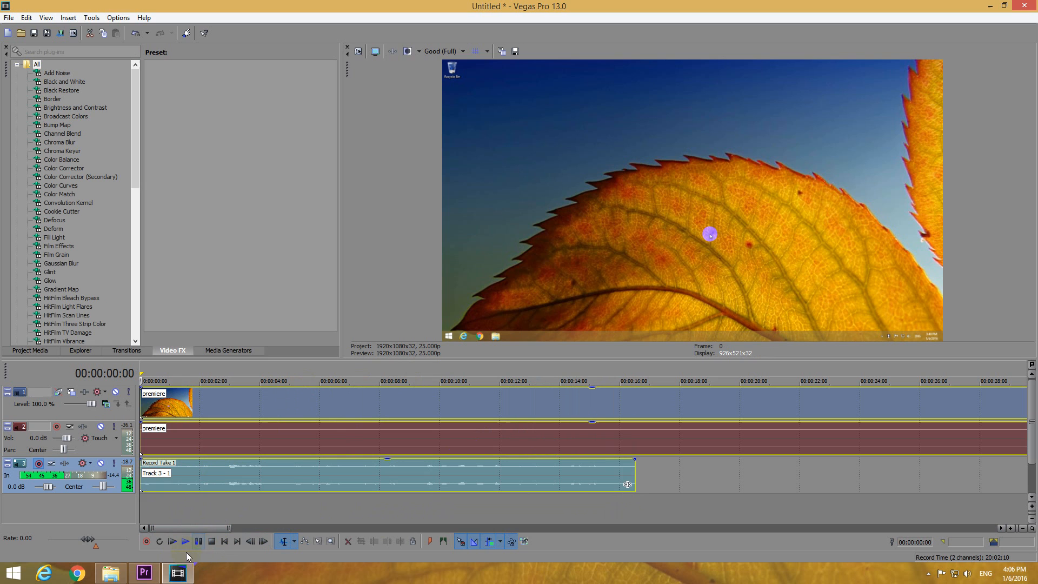
{"action": "left_click", "coordinate": [185, 542]}
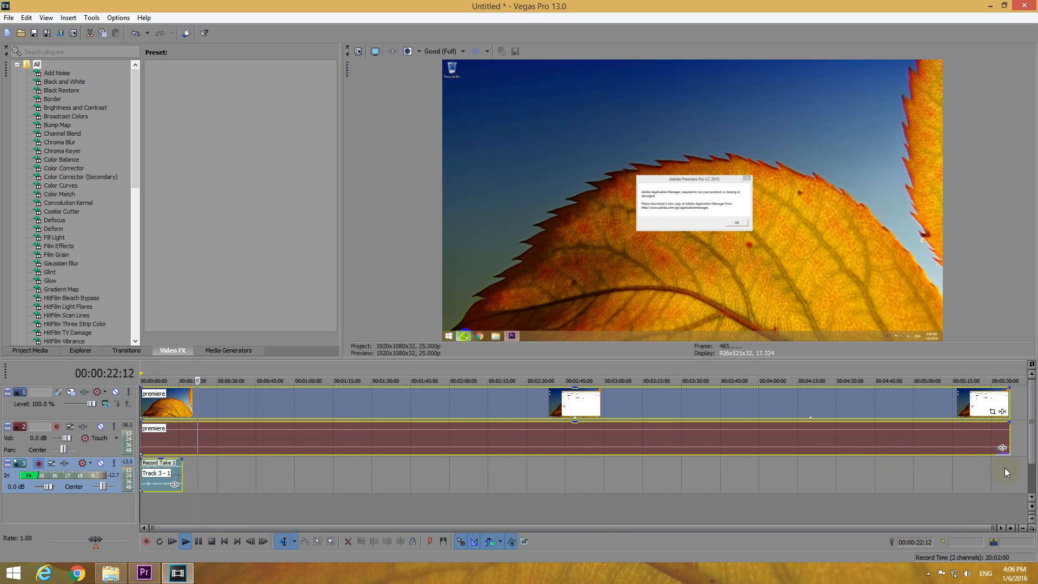
{"action": "left_click", "coordinate": [198, 541]}
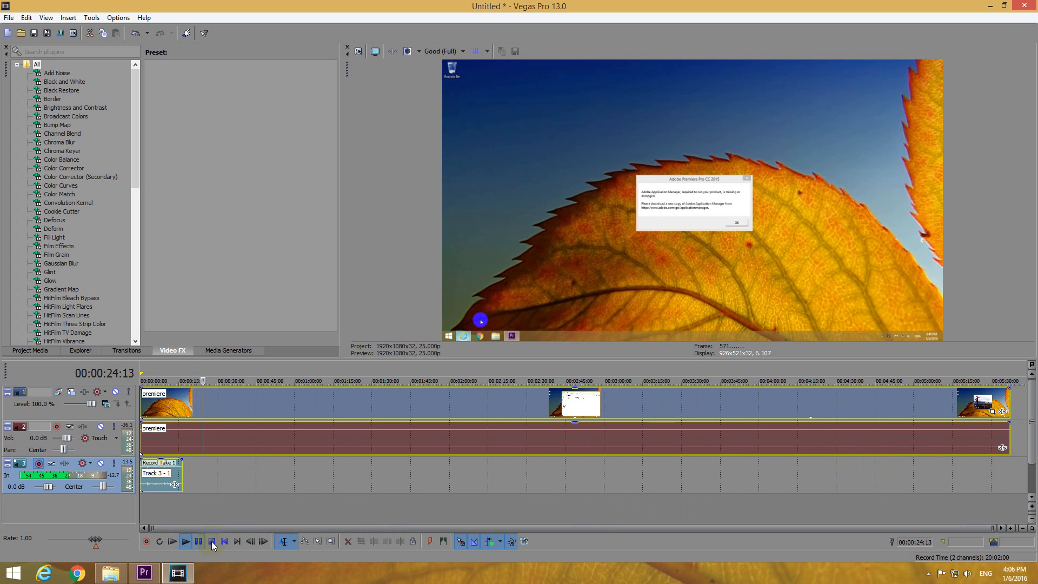
{"action": "left_click", "coordinate": [211, 541]}
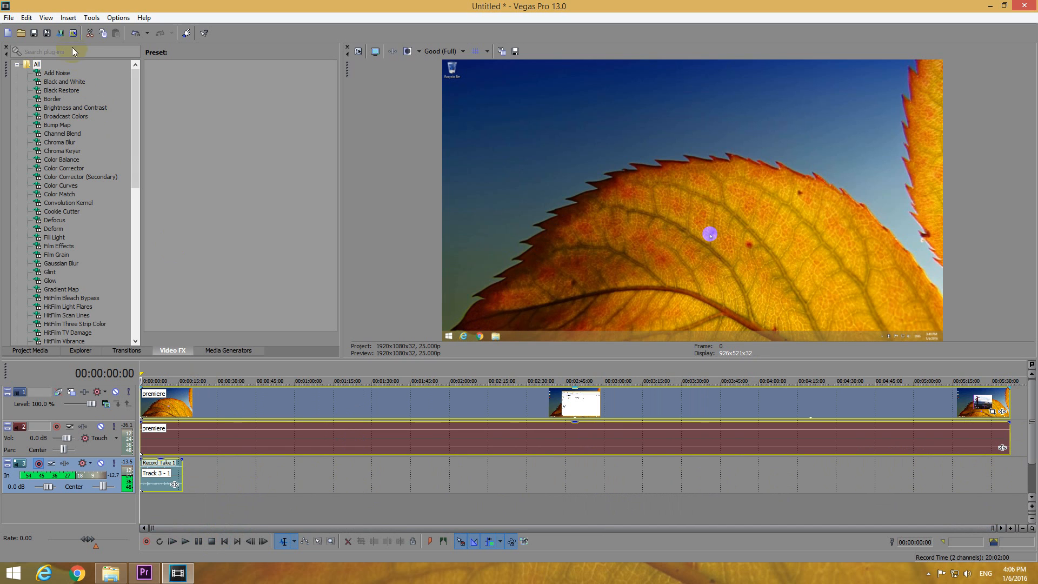
{"action": "mouse_move", "coordinate": [60, 34]}
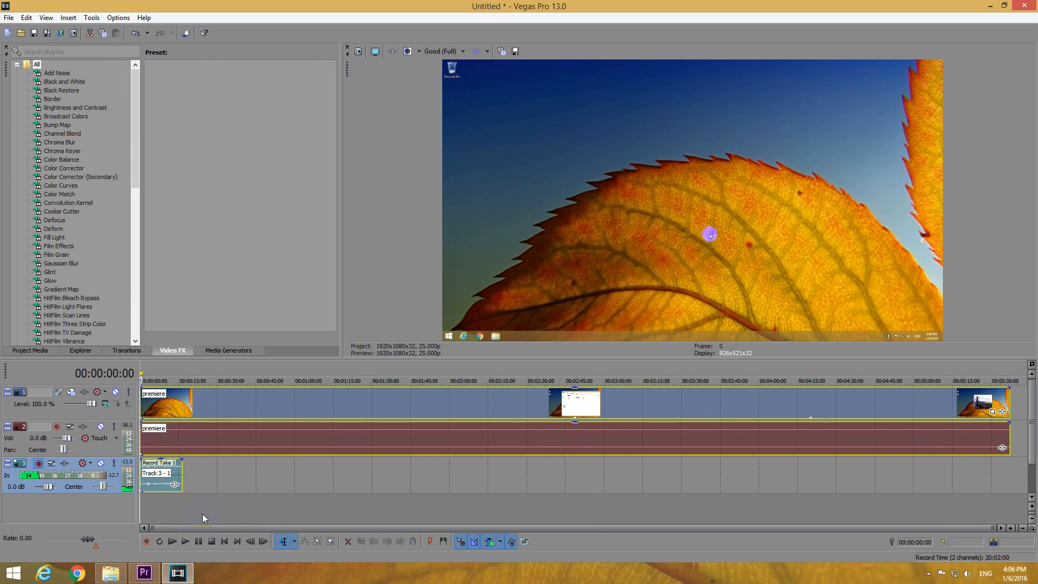
{"action": "mouse_move", "coordinate": [615, 331]}
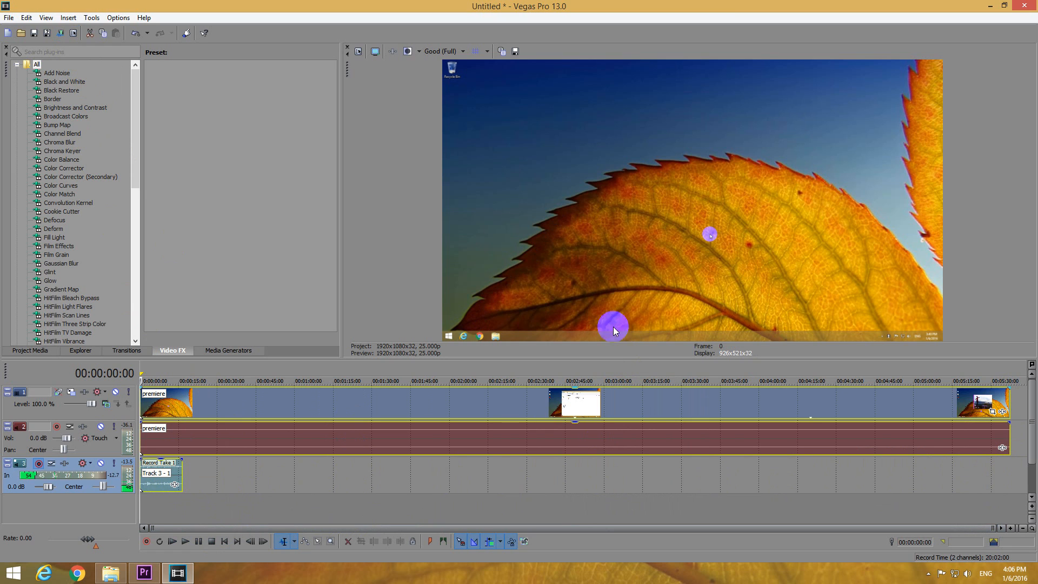
{"action": "mouse_move", "coordinate": [553, 105]}
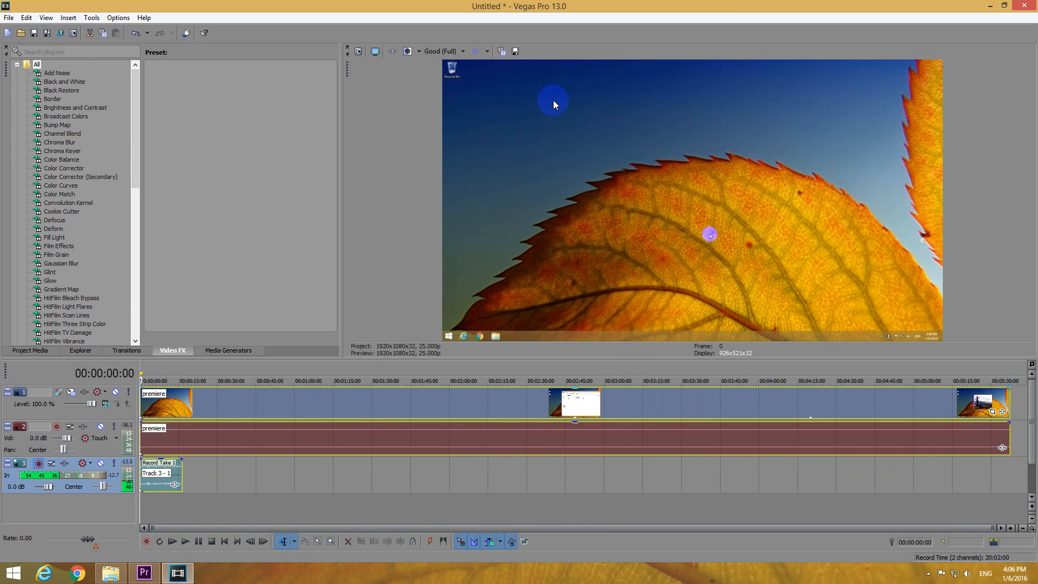
{"action": "mouse_move", "coordinate": [552, 22]}
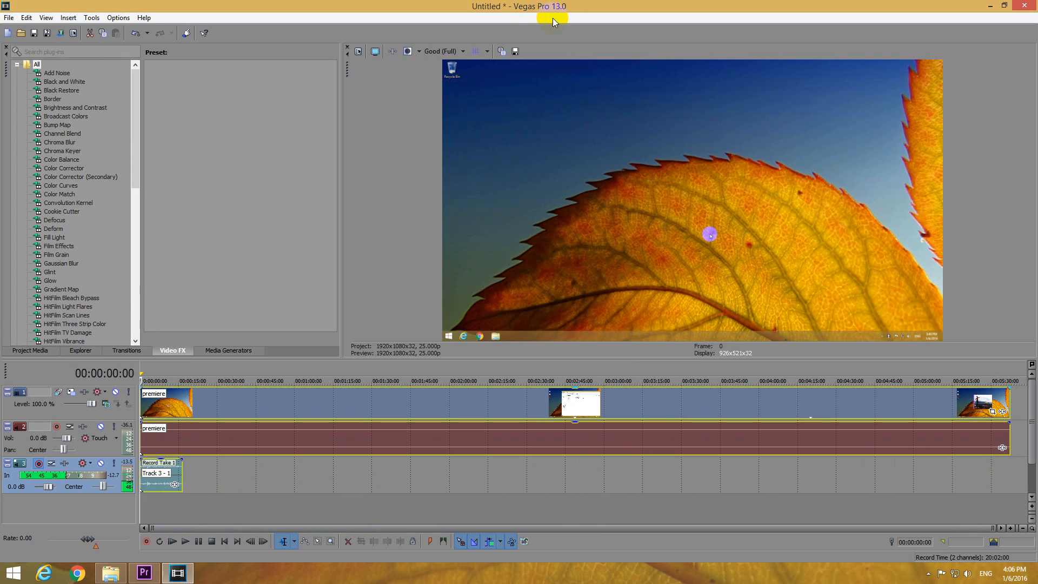
{"action": "mouse_move", "coordinate": [562, 28]}
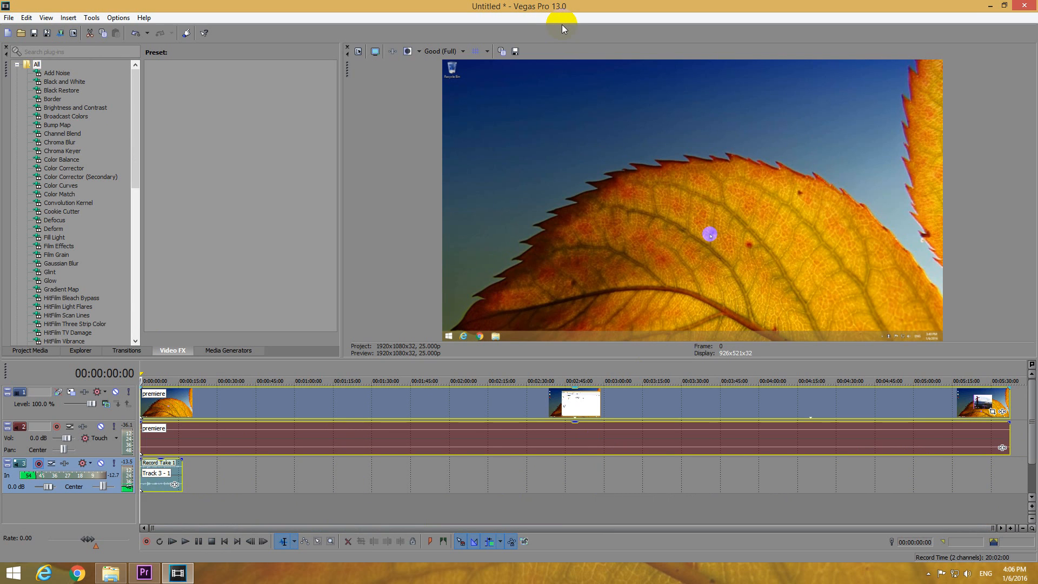